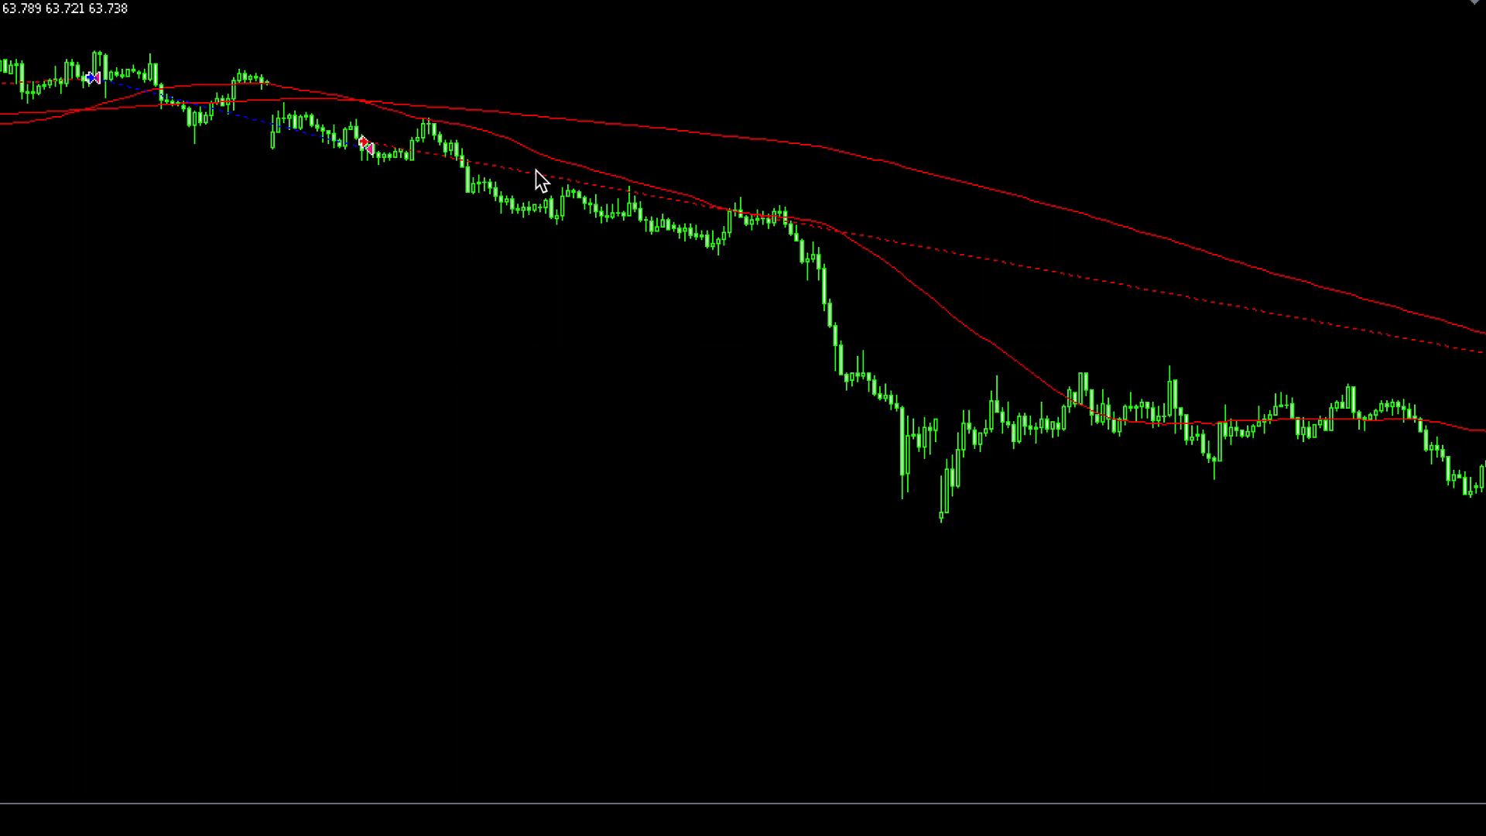
mouse_move(539, 179)
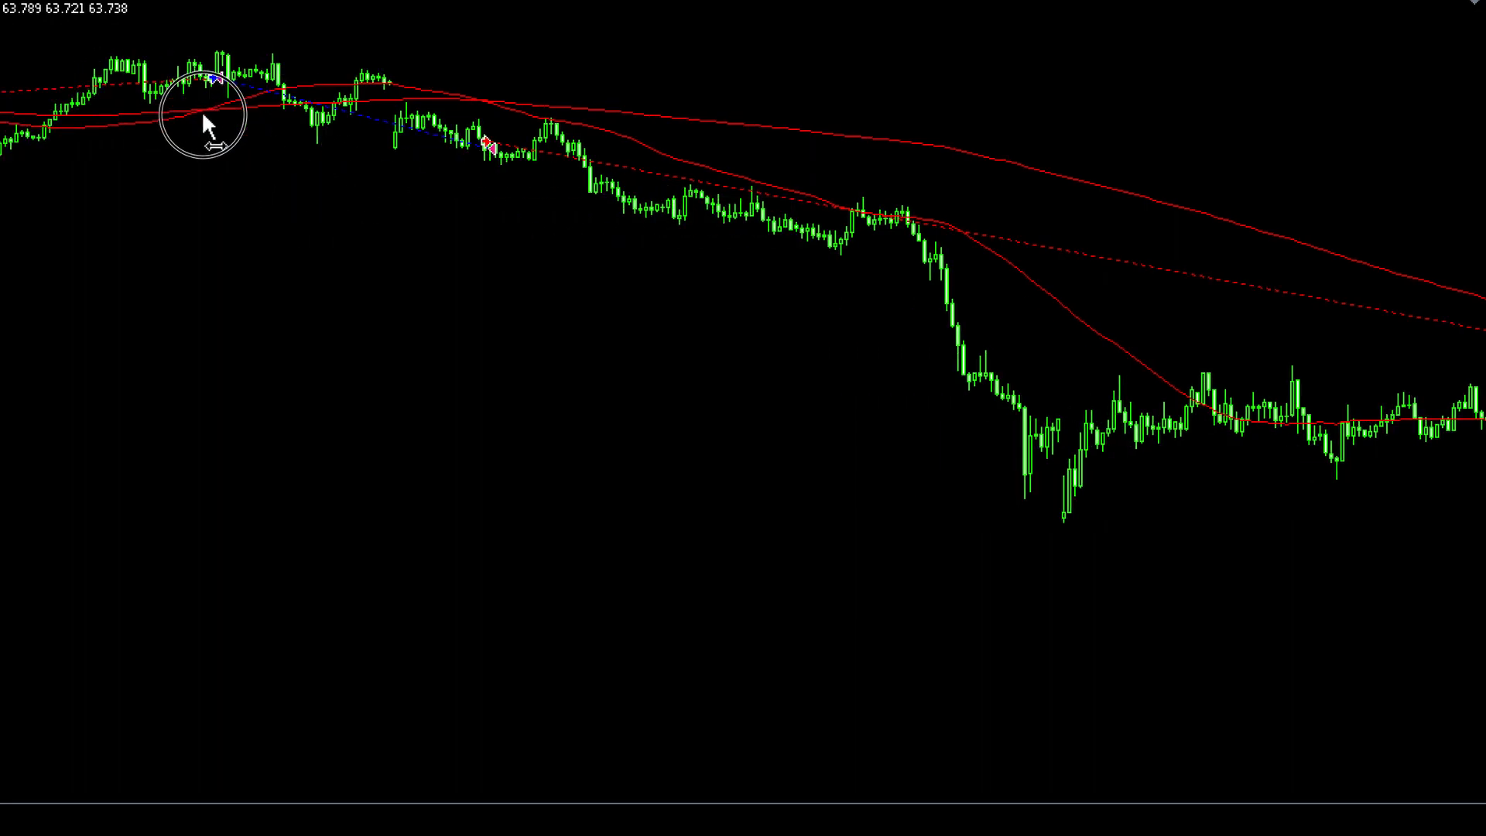
mouse_move(241, 111)
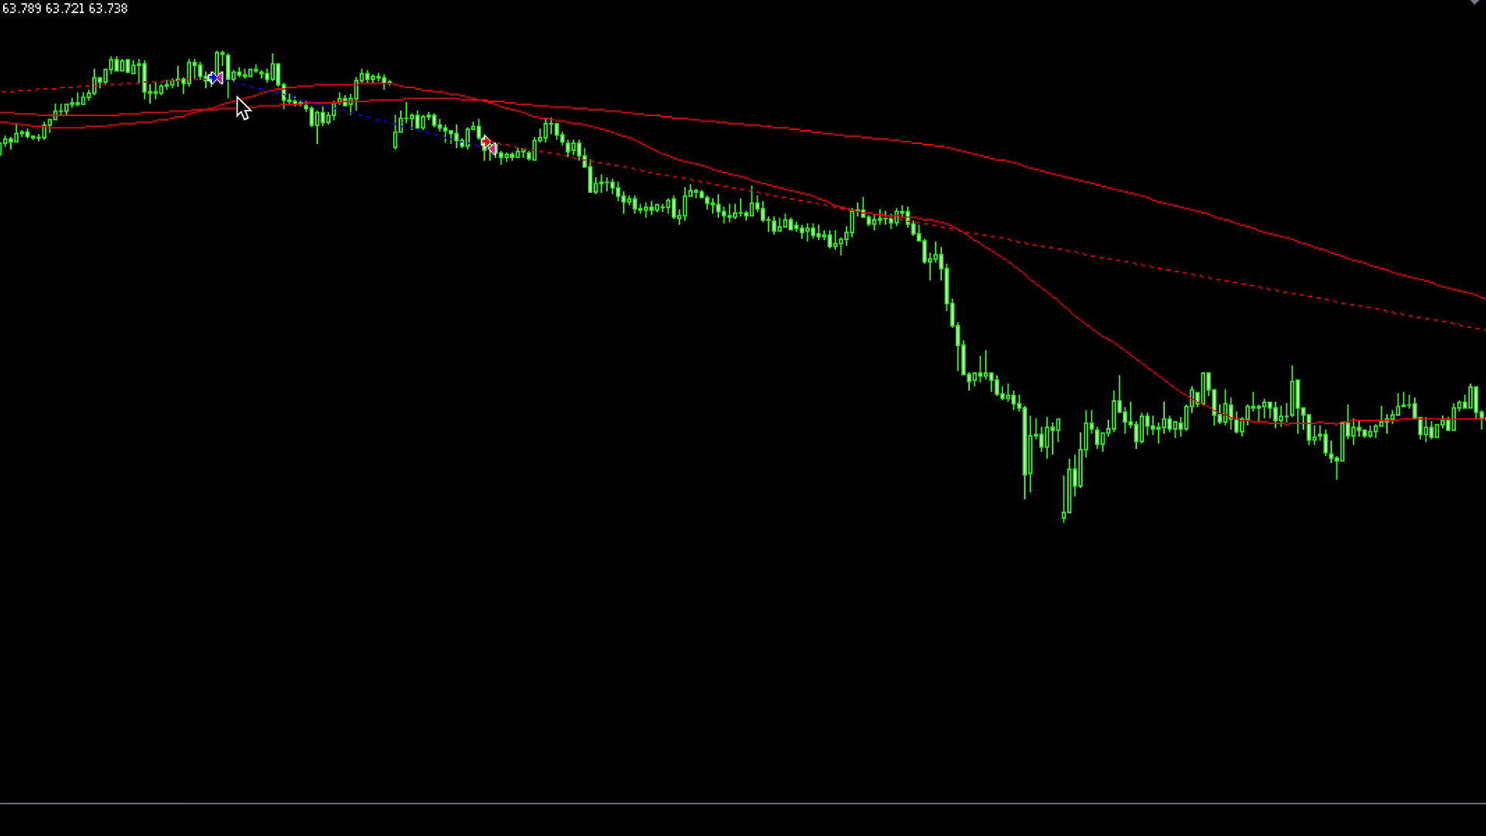
mouse_move(225, 105)
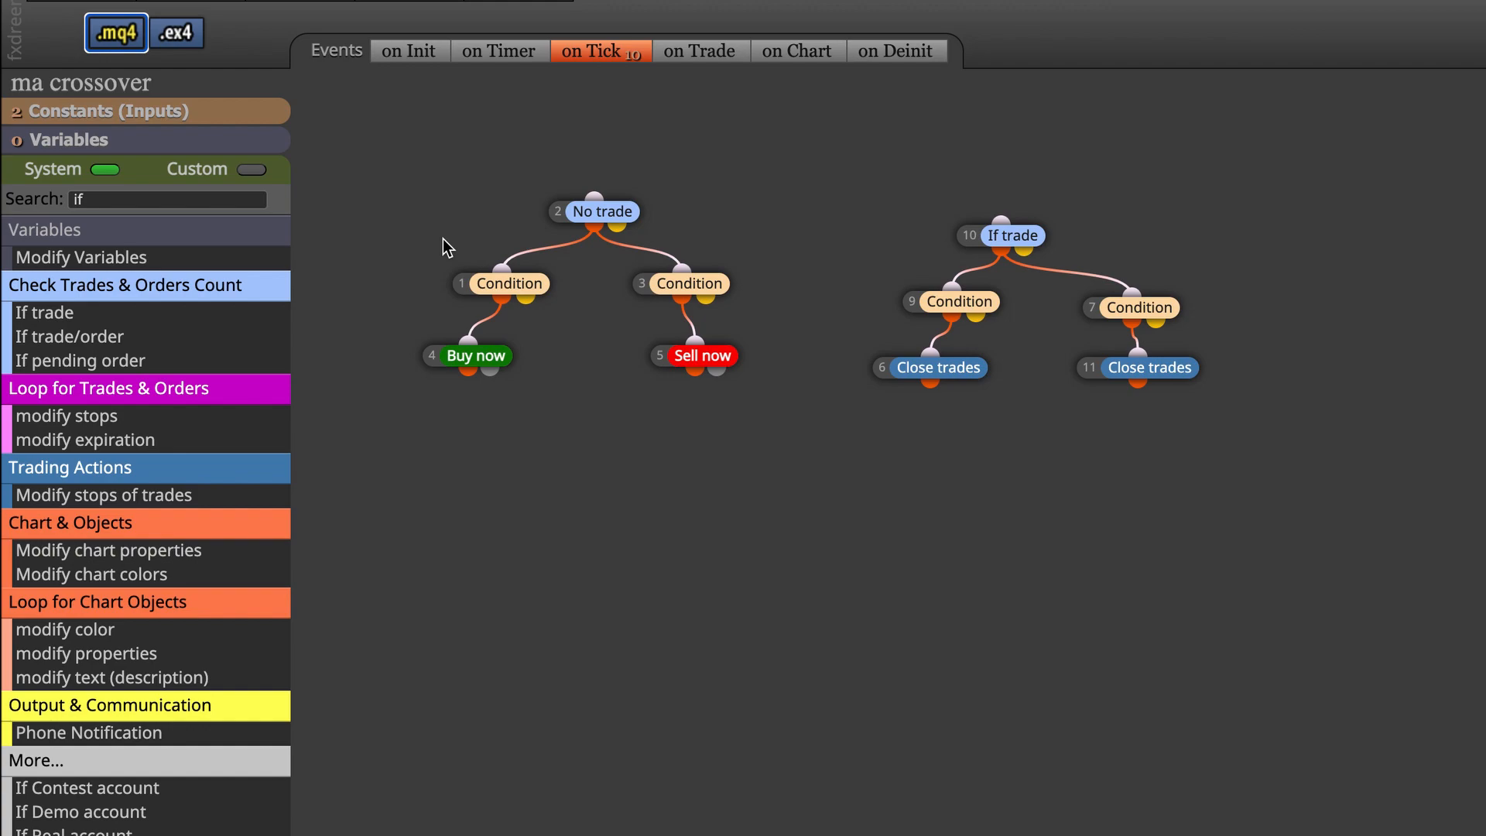
mouse_move(573, 124)
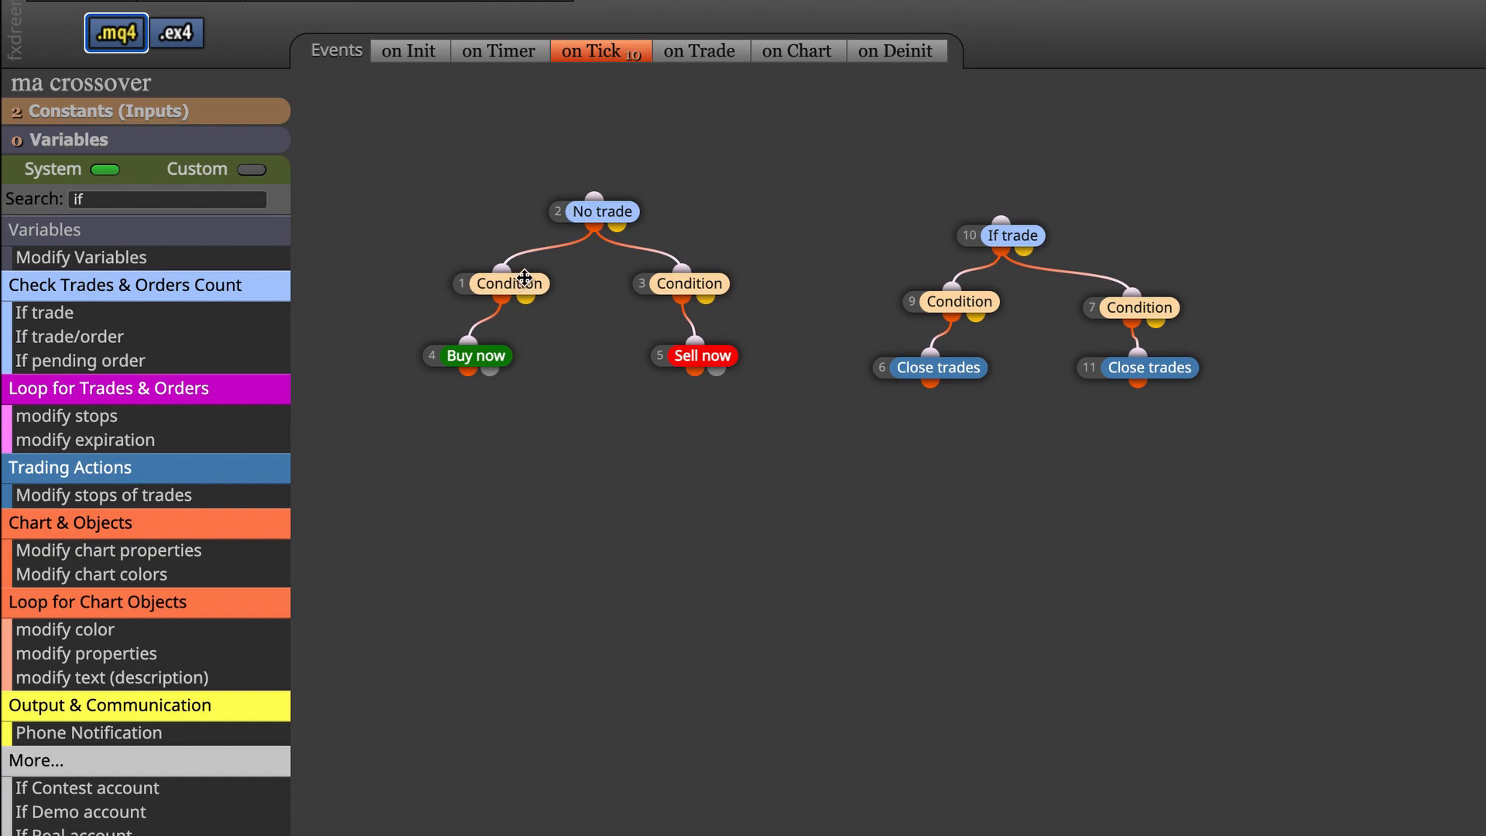
mouse_move(516, 290)
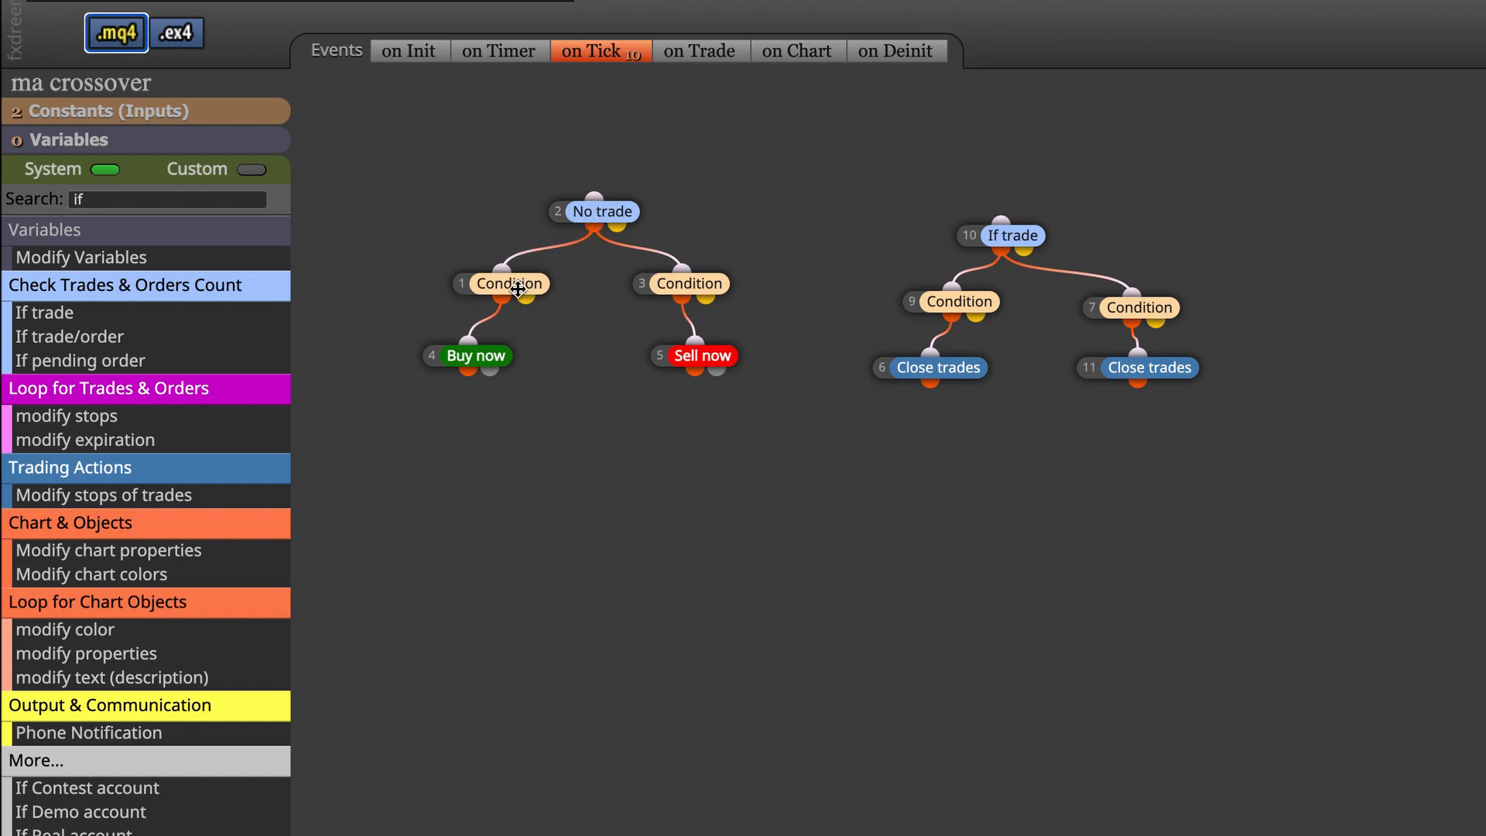
click(509, 284)
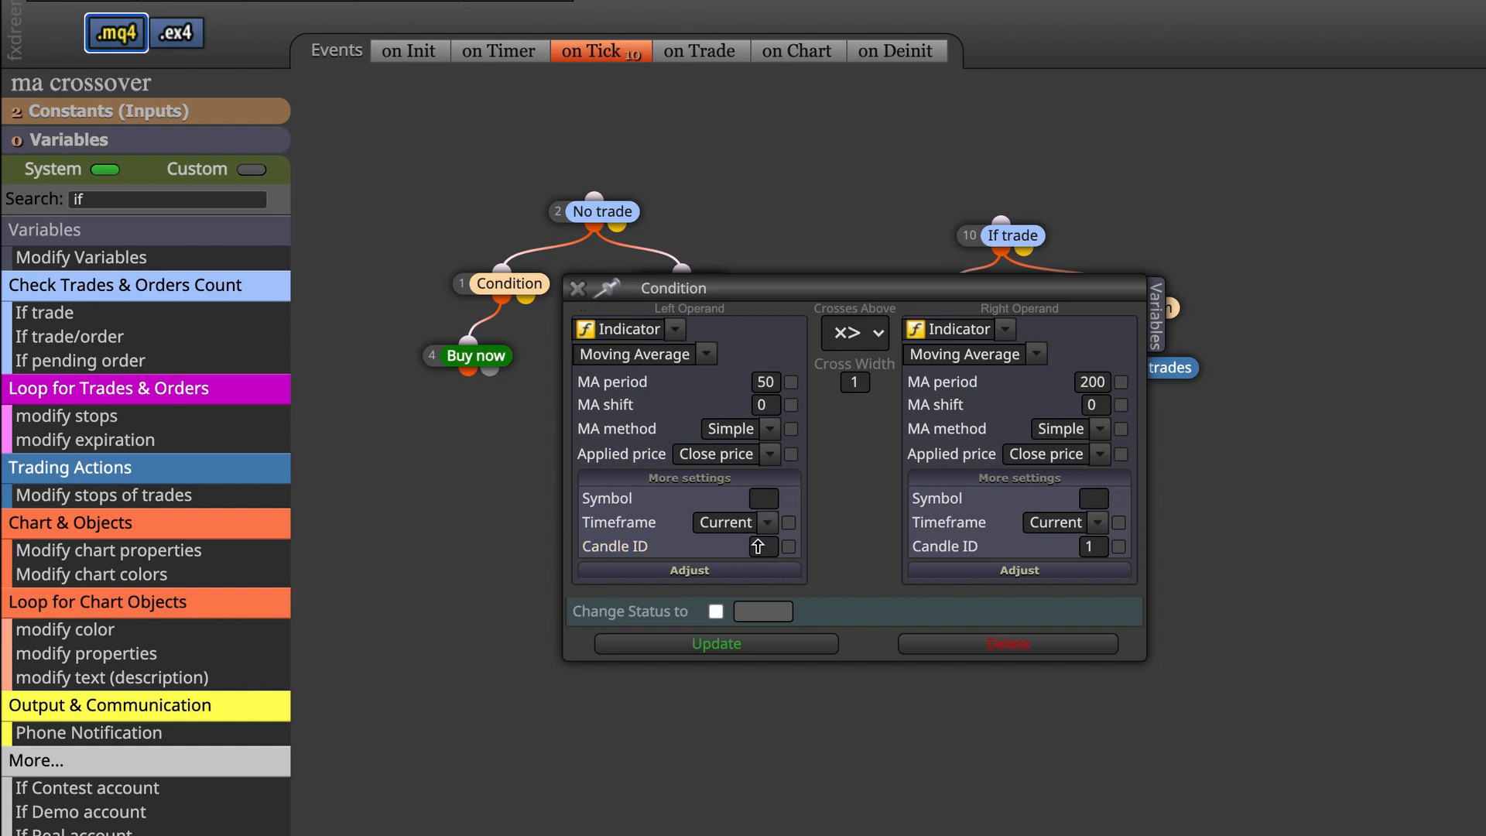
click(855, 333)
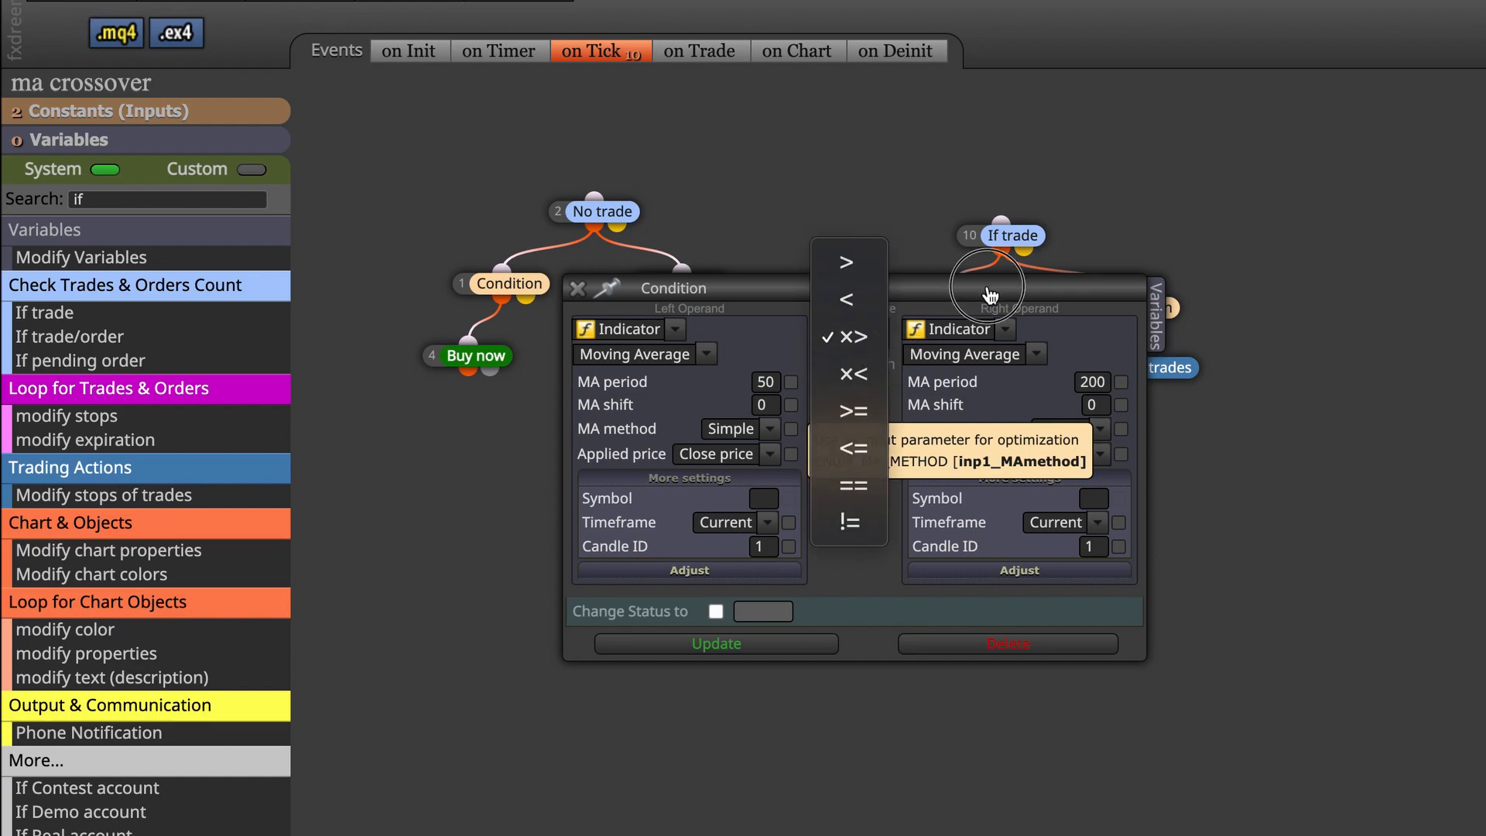
click(848, 336)
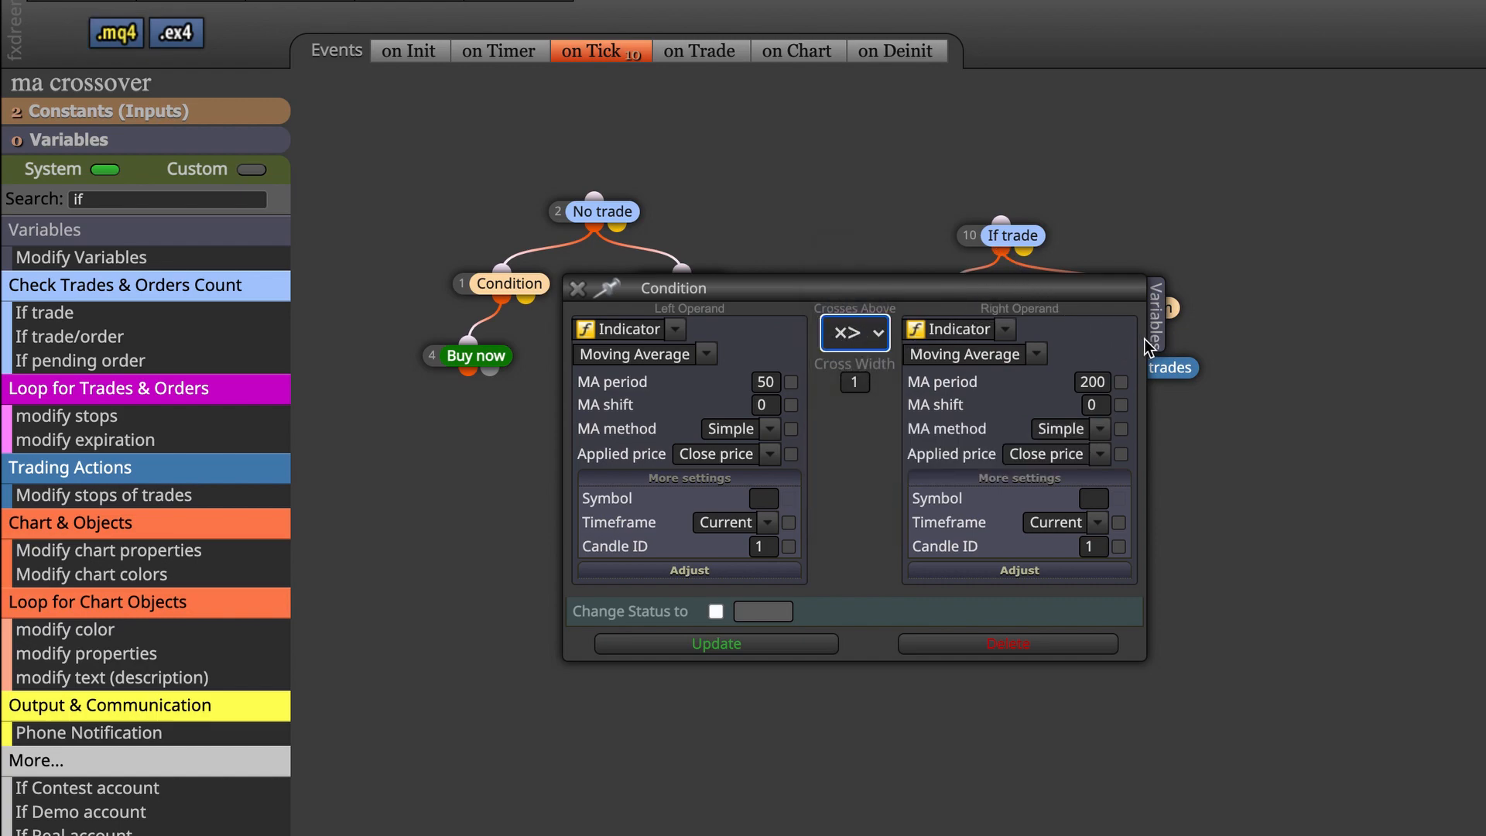
mouse_move(1119, 382)
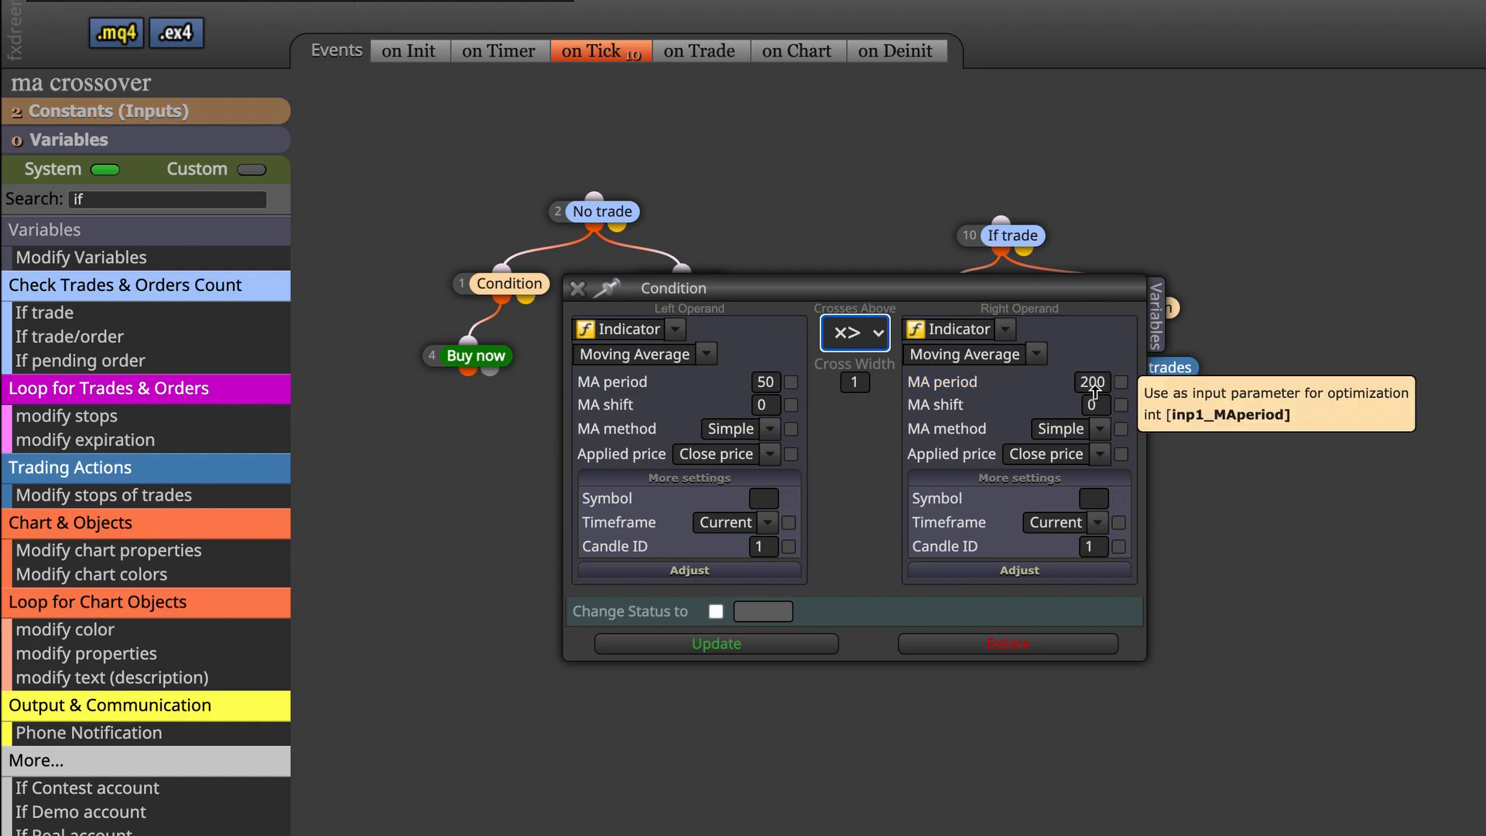
mouse_move(1080, 549)
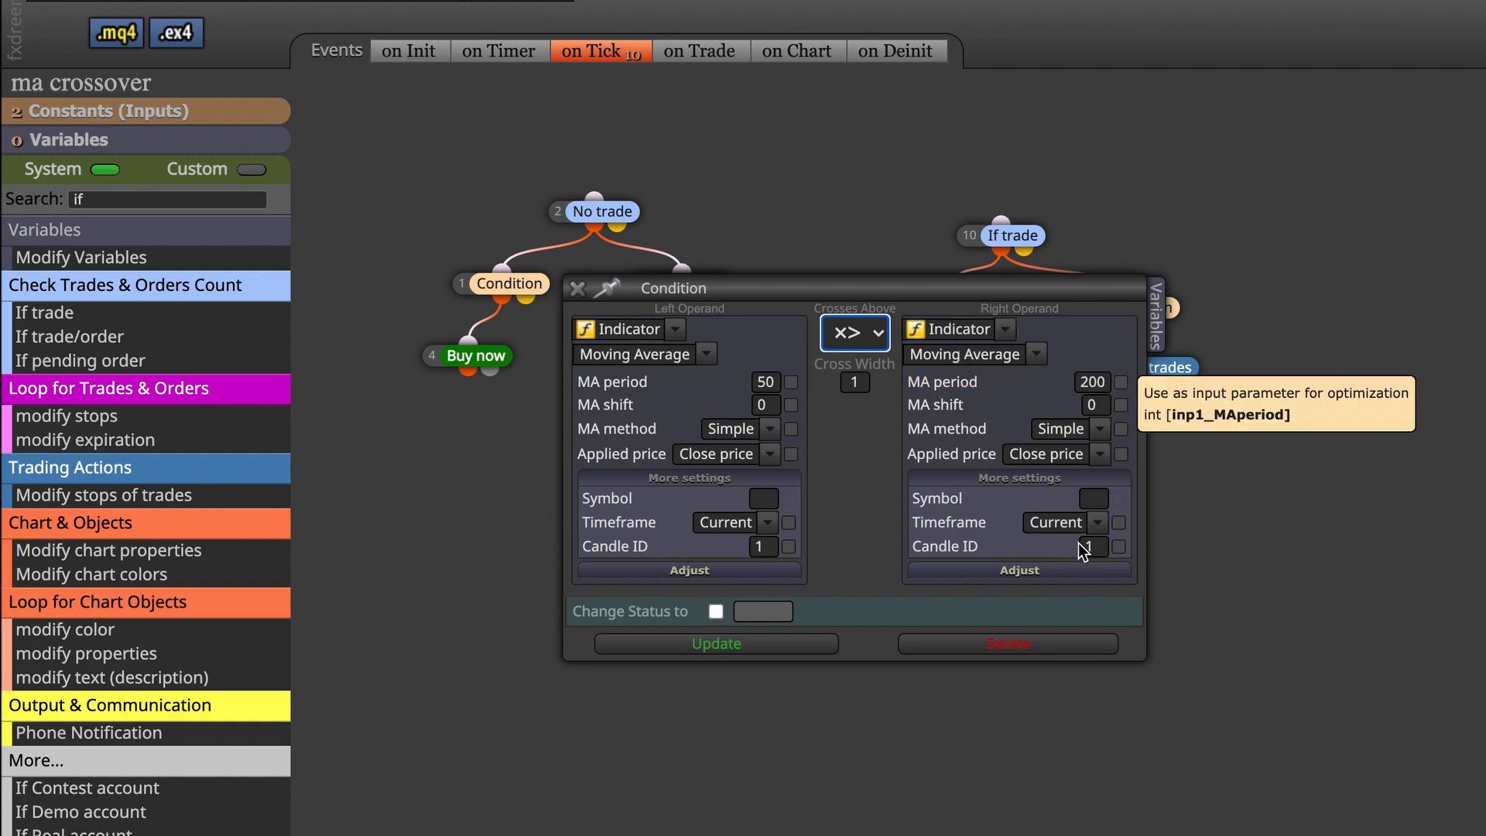
mouse_move(1080, 550)
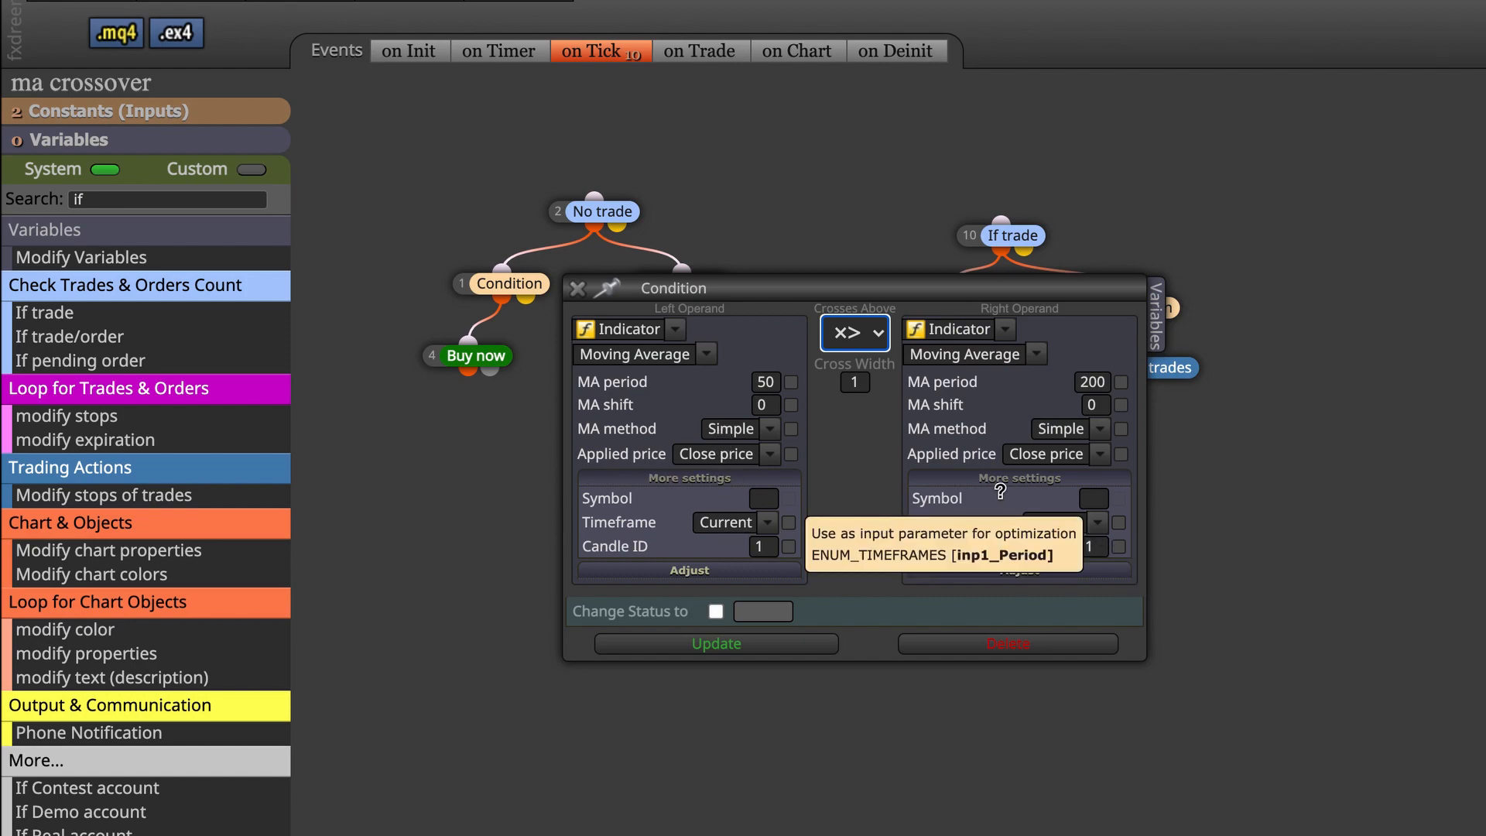
click(689, 477)
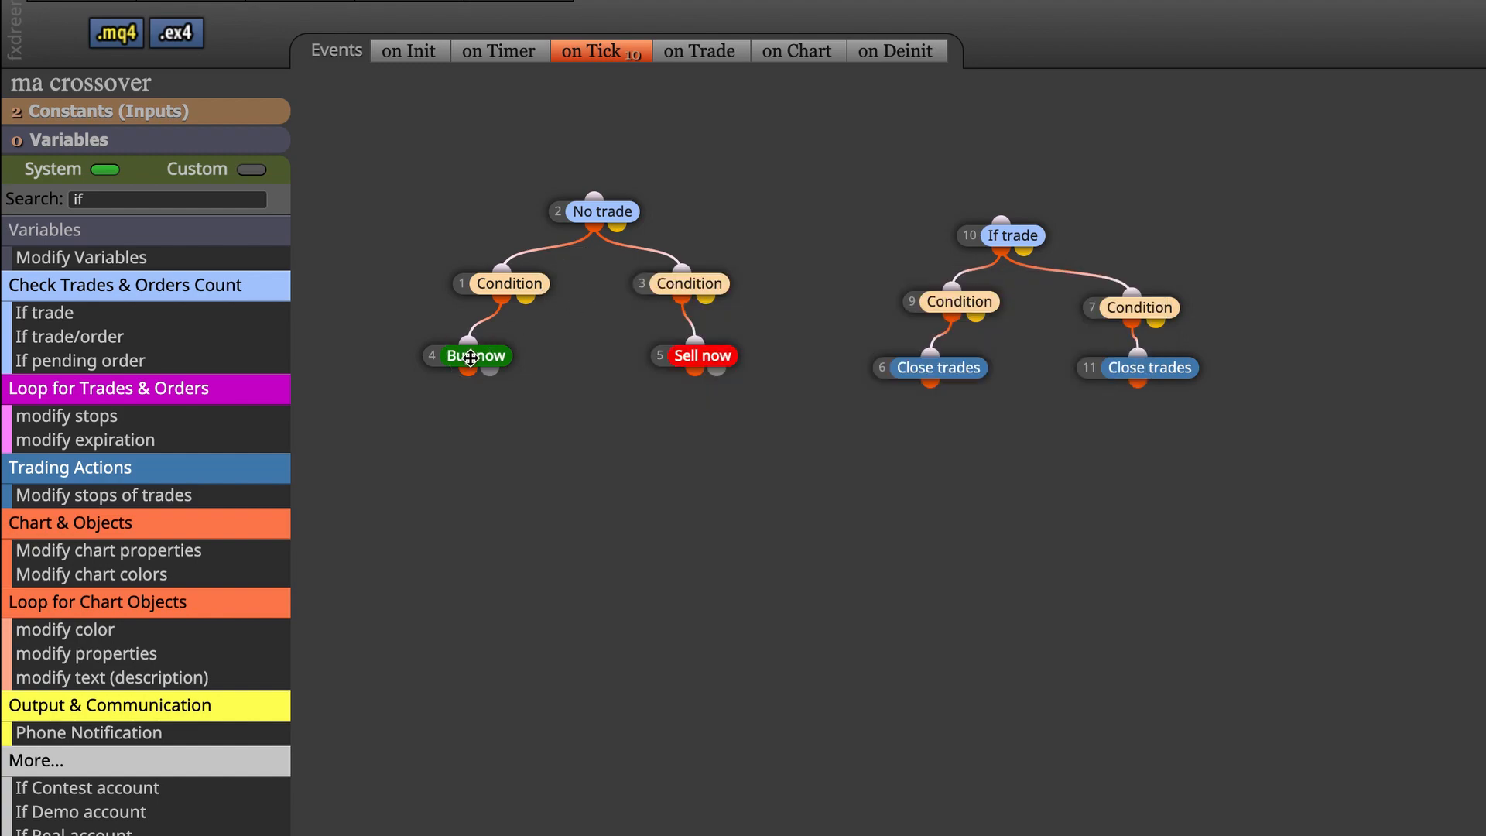
click(475, 356)
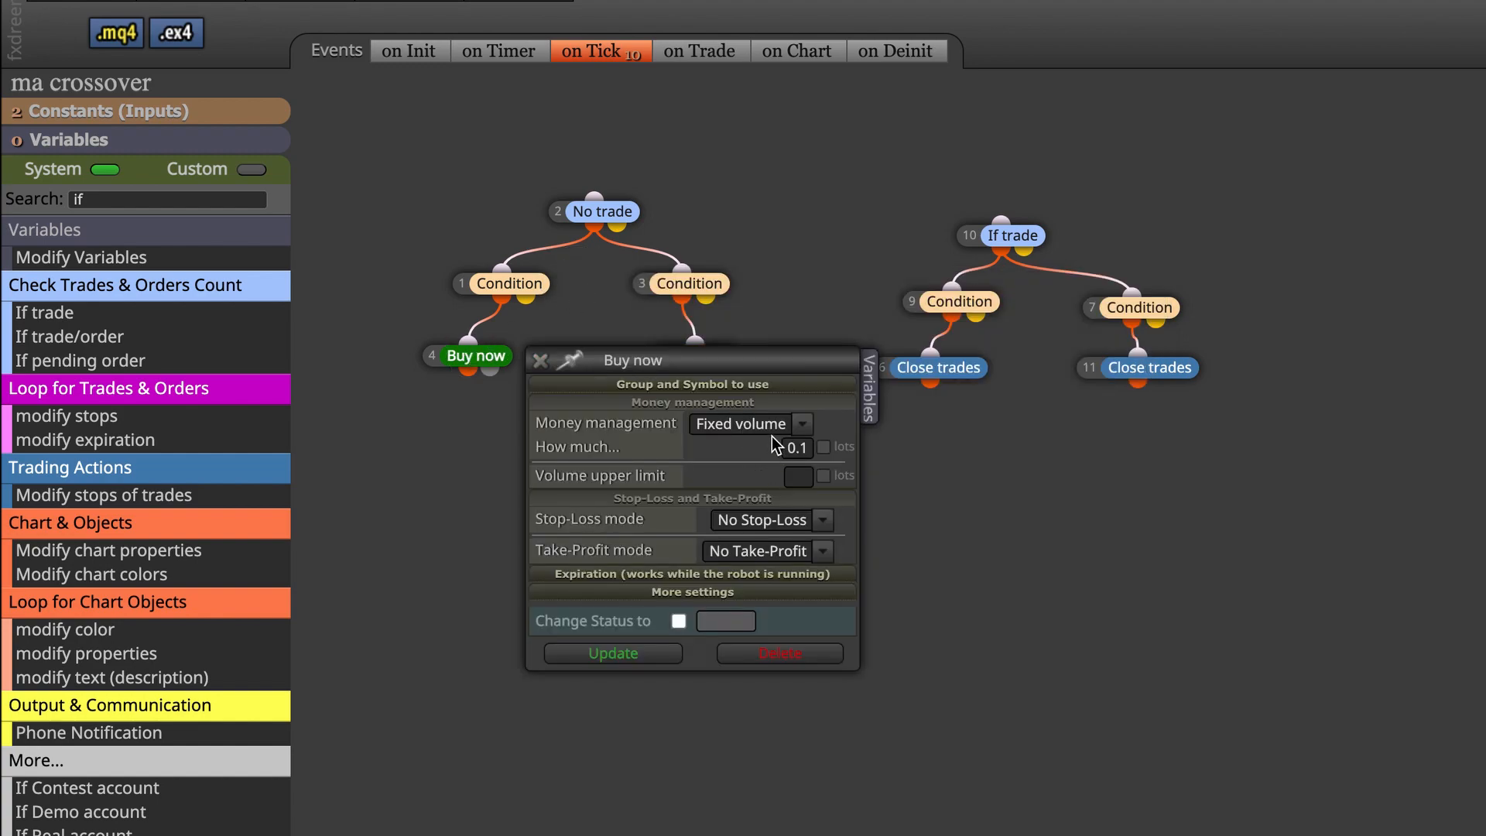
mouse_move(642, 423)
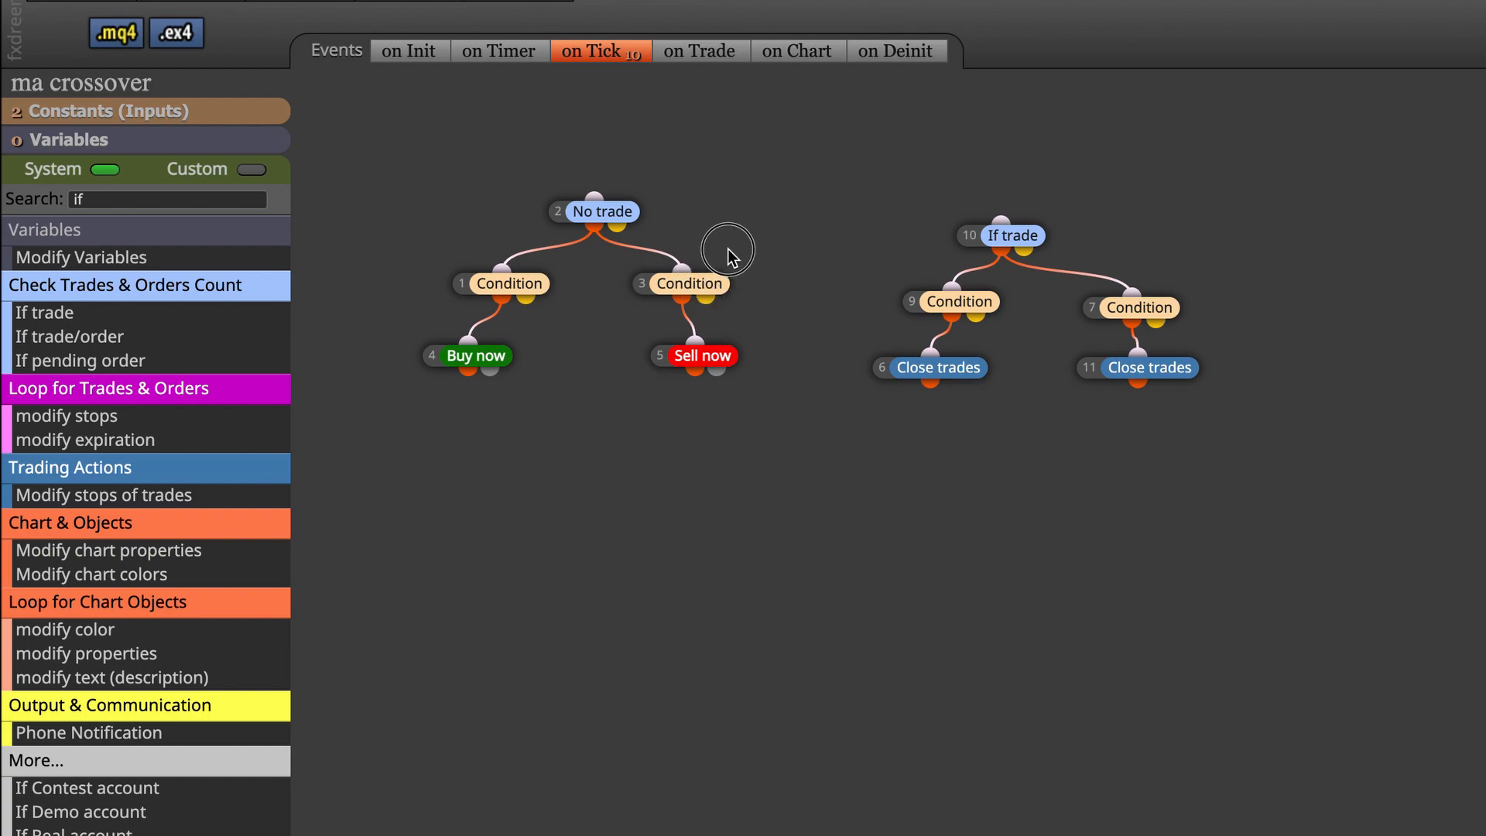
mouse_move(967, 310)
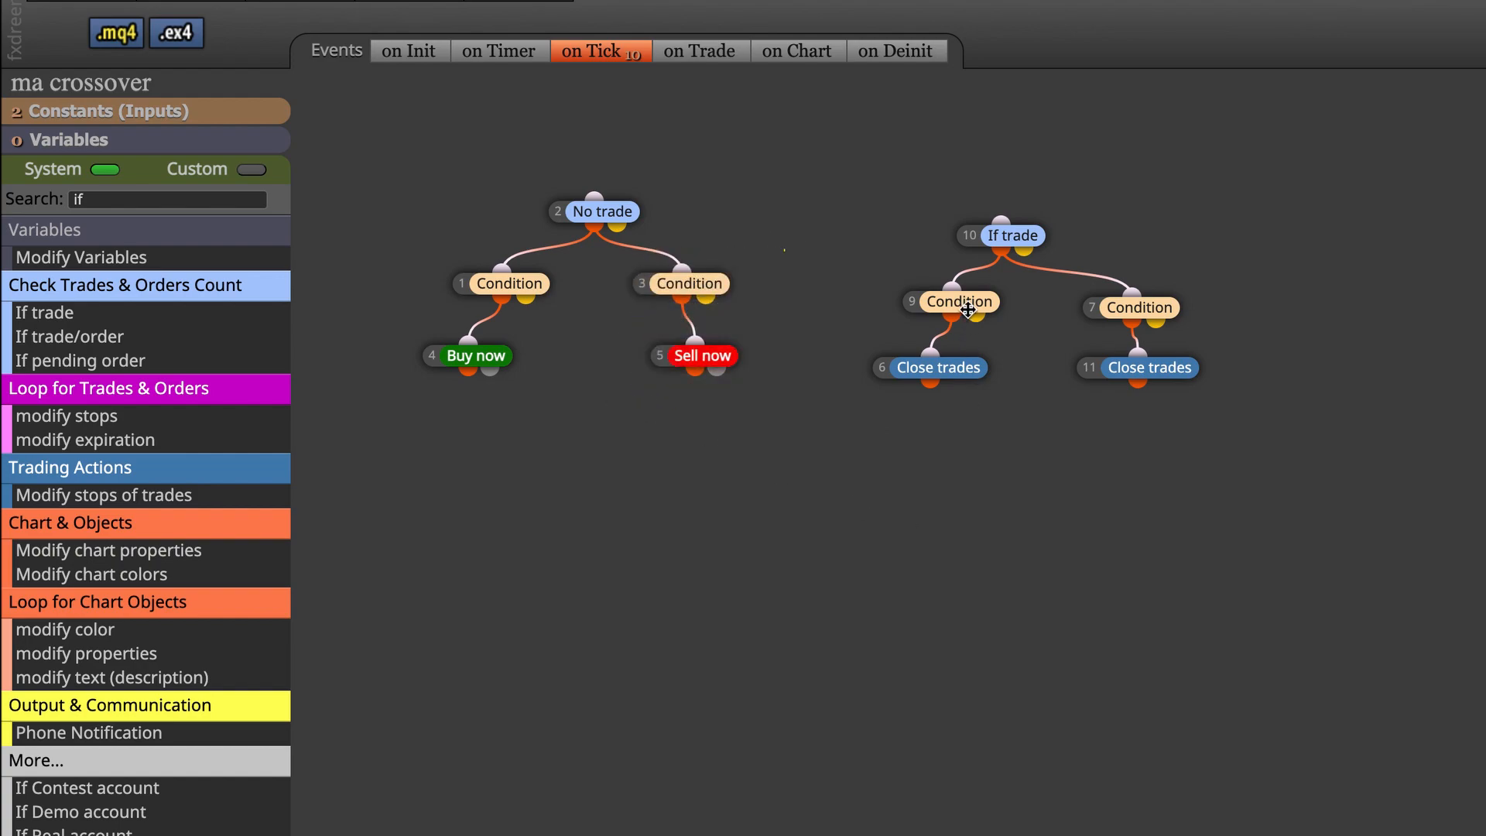
click(959, 302)
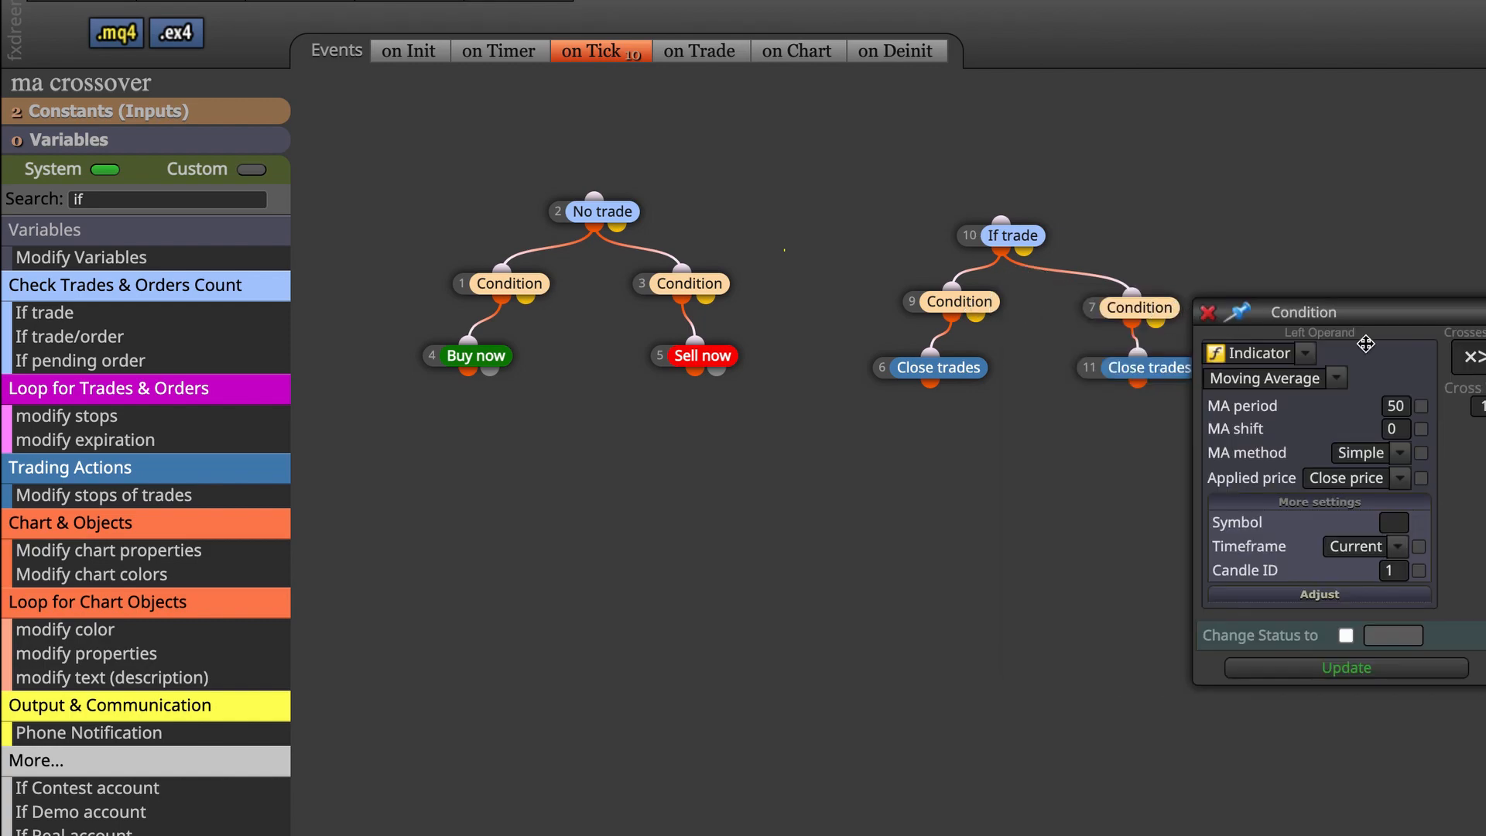
mouse_move(1203, 303)
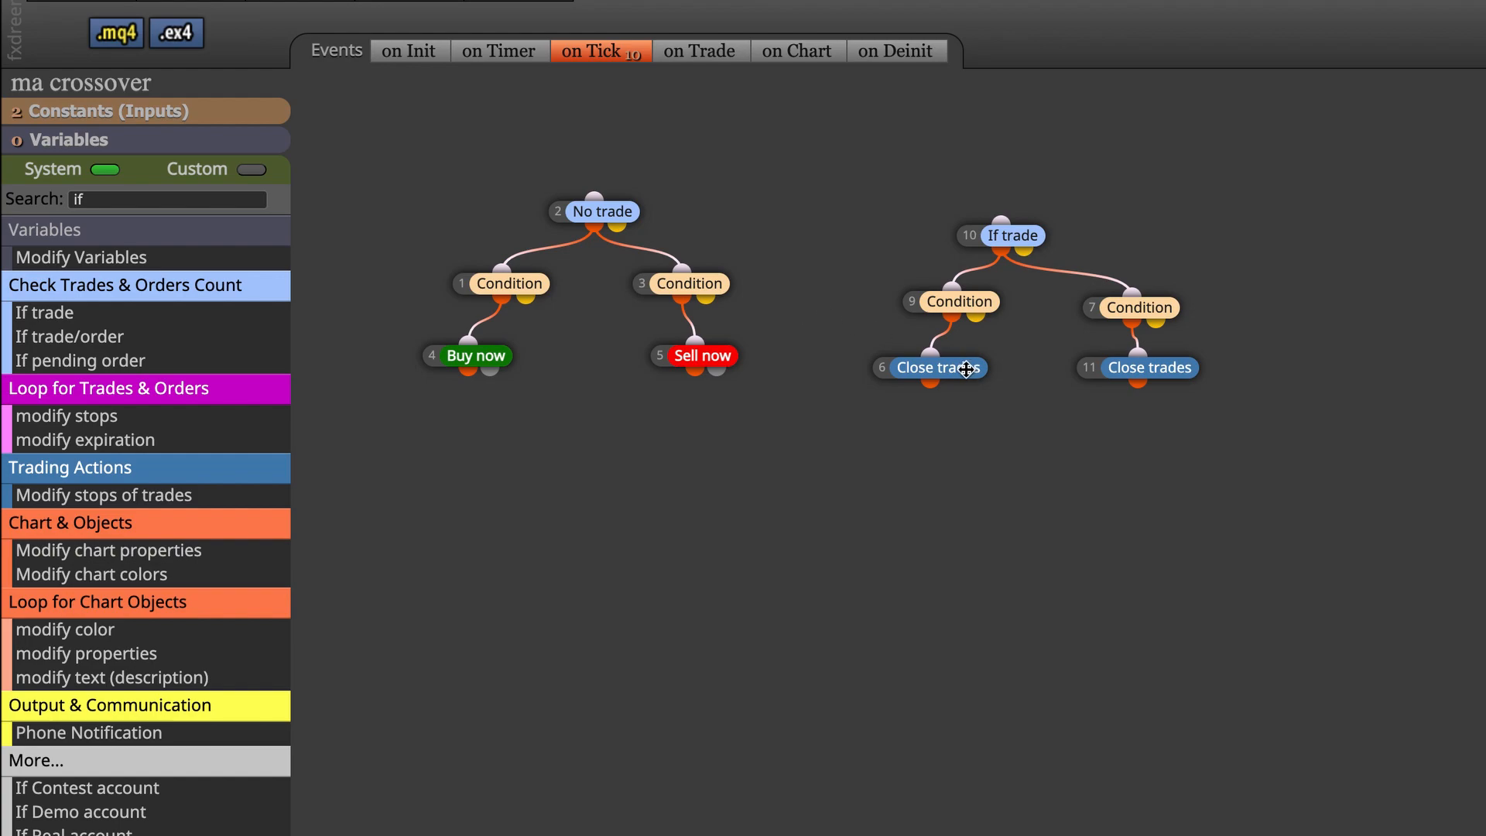
click(938, 367)
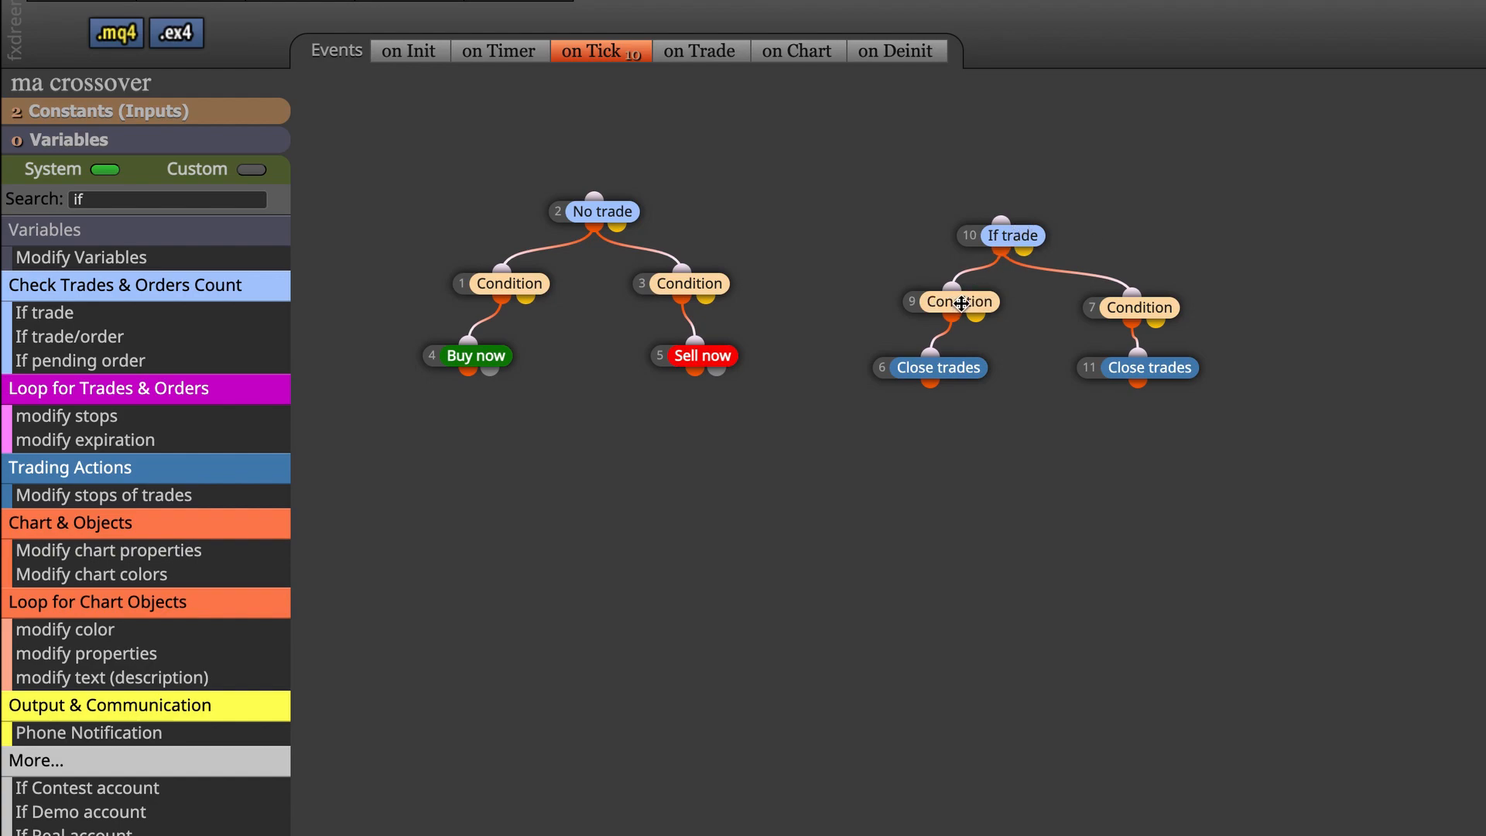
click(937, 367)
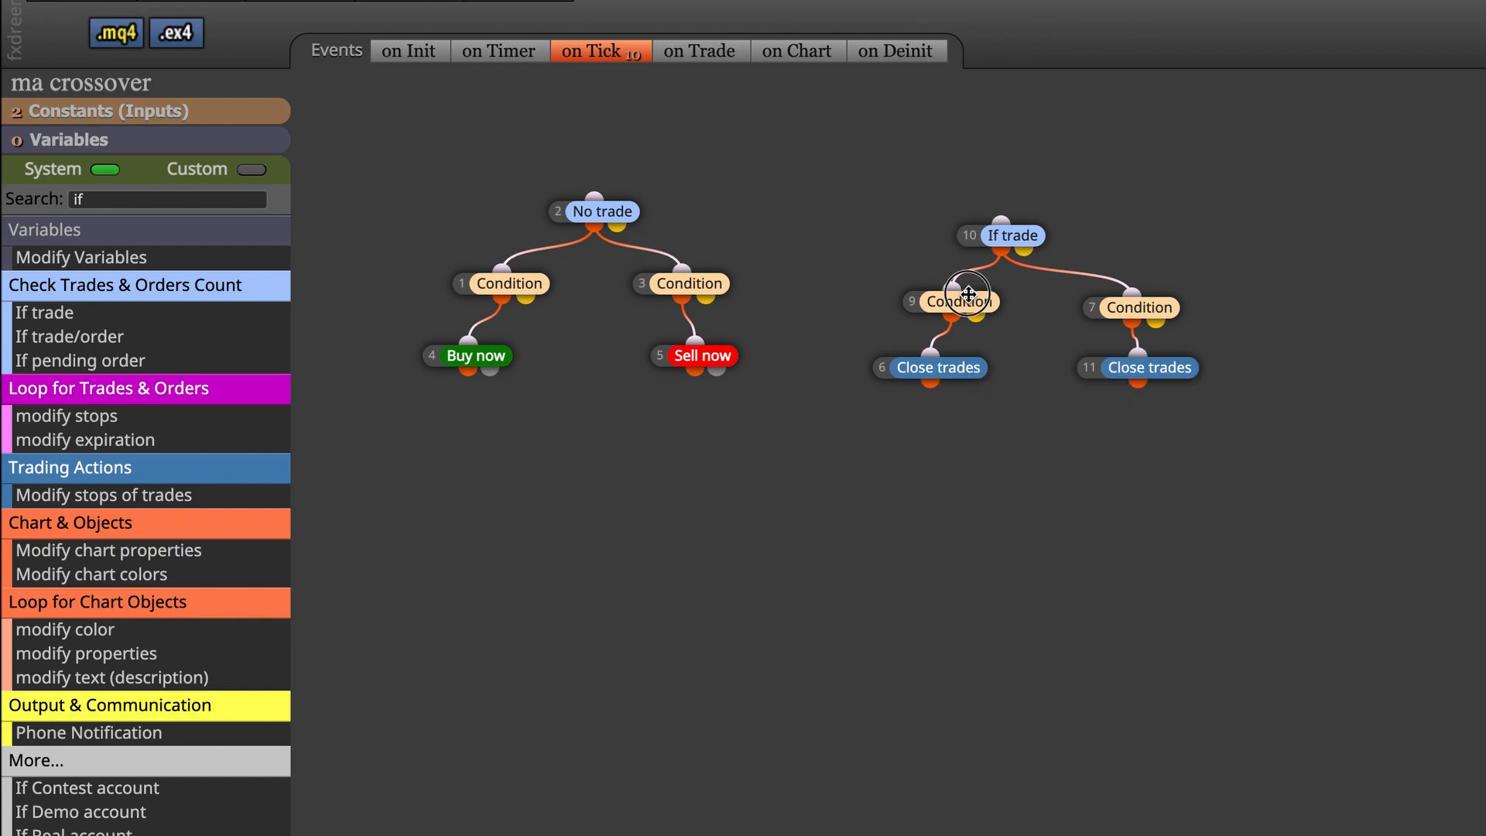
double_click(959, 302)
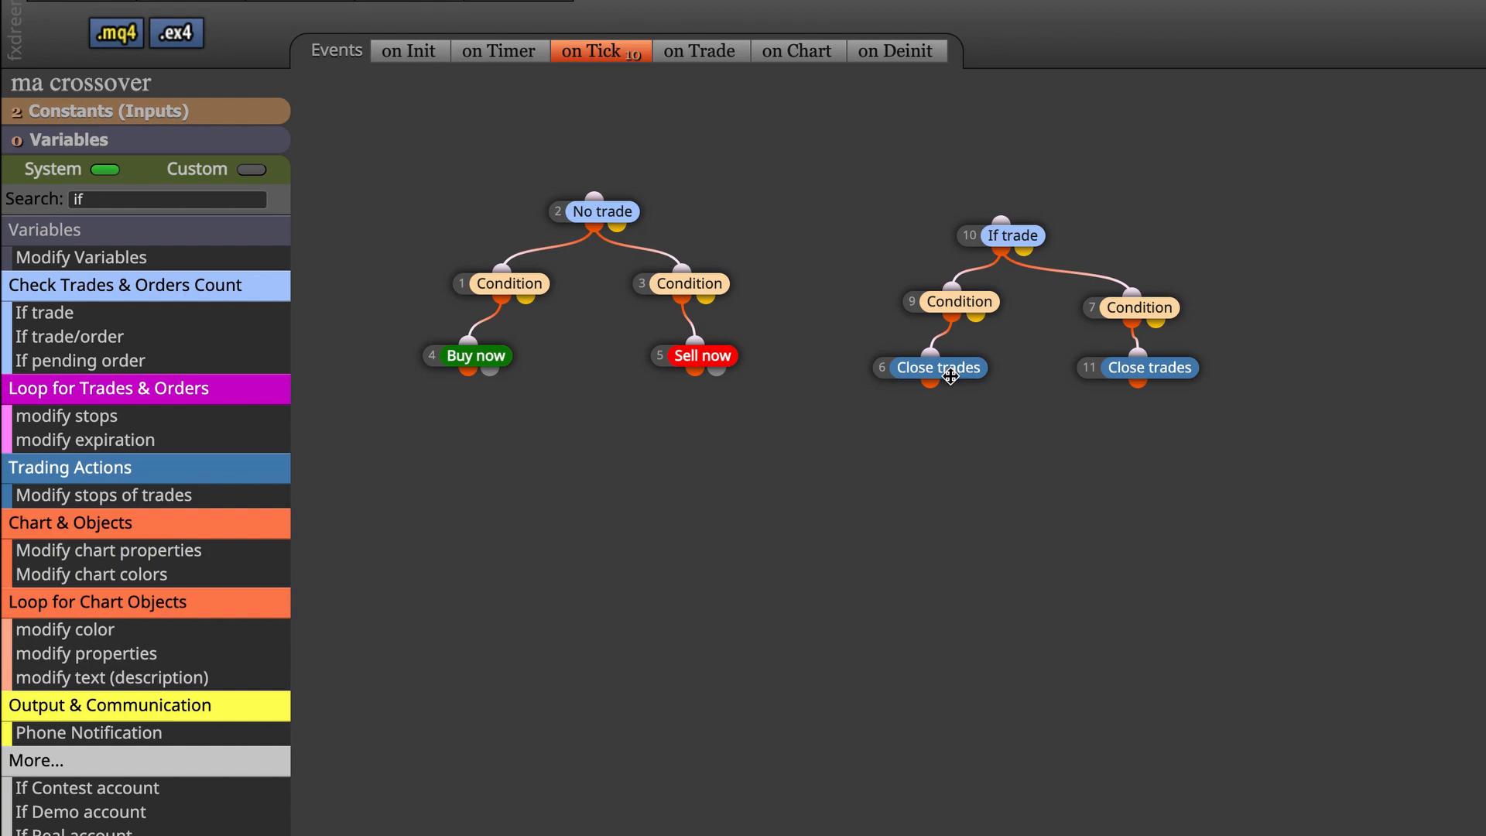
mouse_move(952, 368)
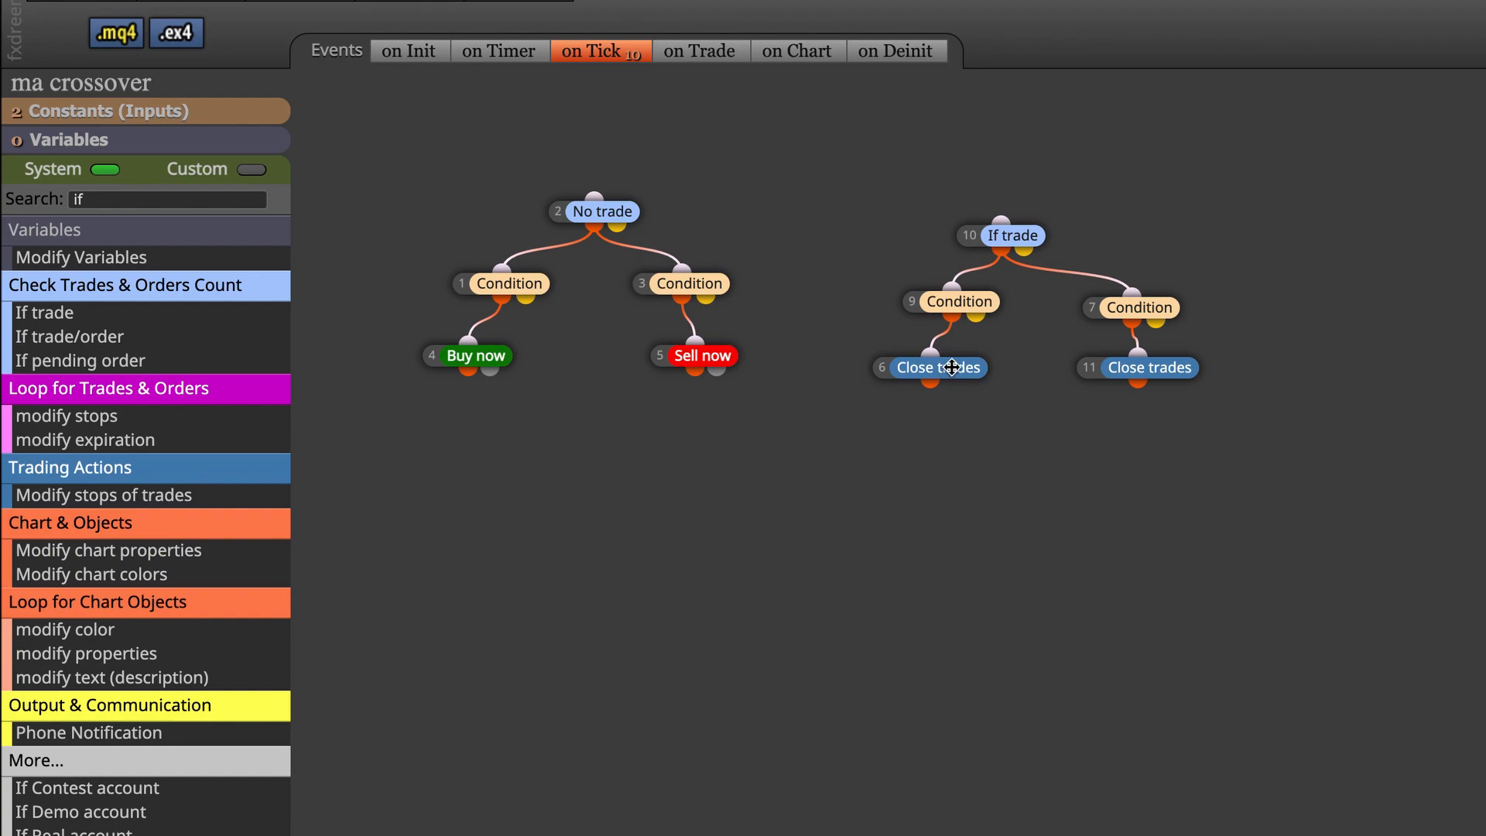